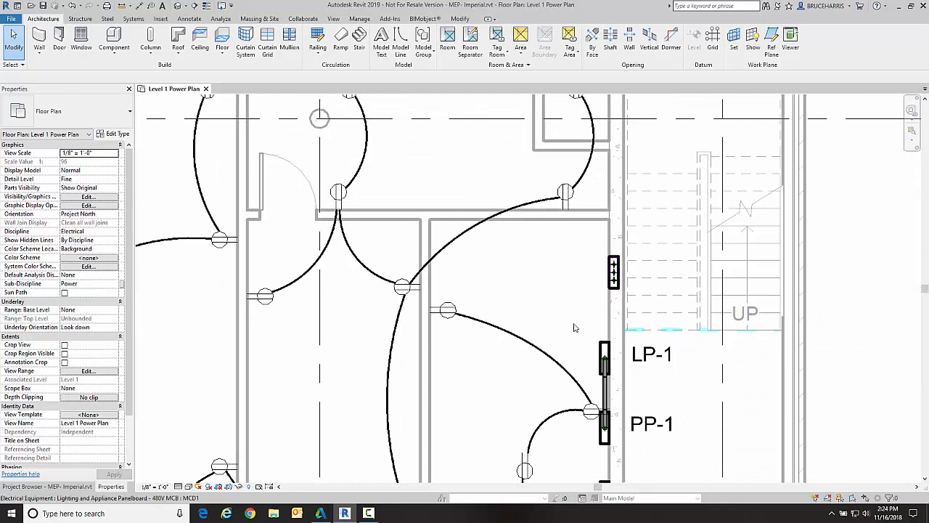
# Set the plan's View Range Bottom and View Depth offsets to -4' 0" to reveal the below-slab conduit
pyautogui.click(604, 366)
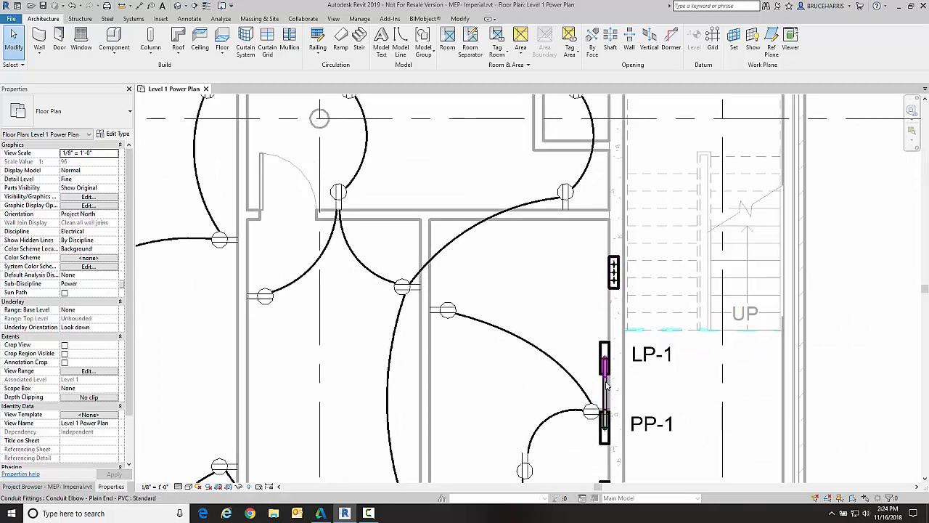
pyautogui.click(613, 273)
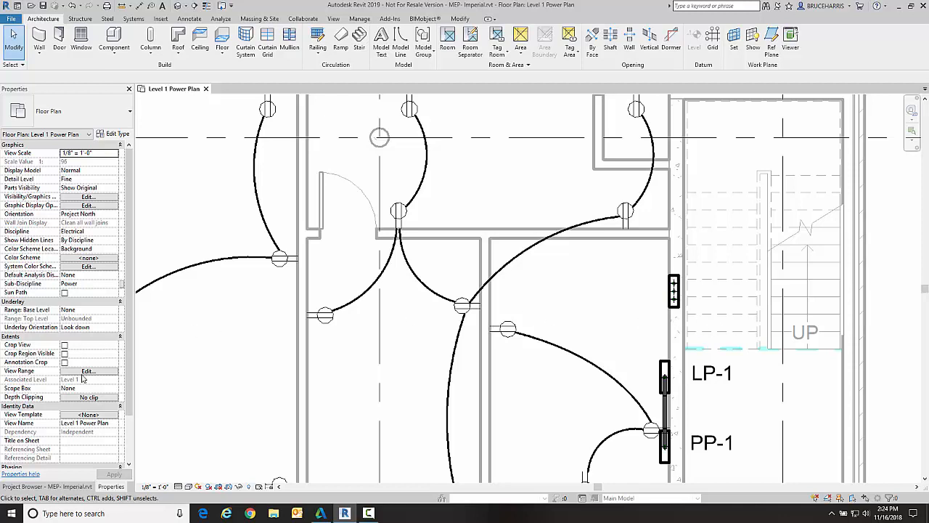
pyautogui.click(87, 372)
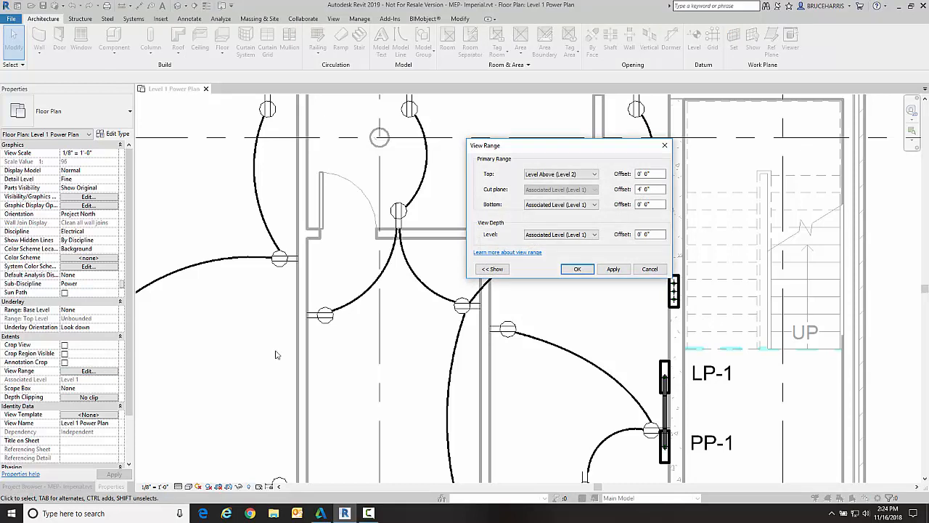
pyautogui.click(560, 203)
pyautogui.write('-1')
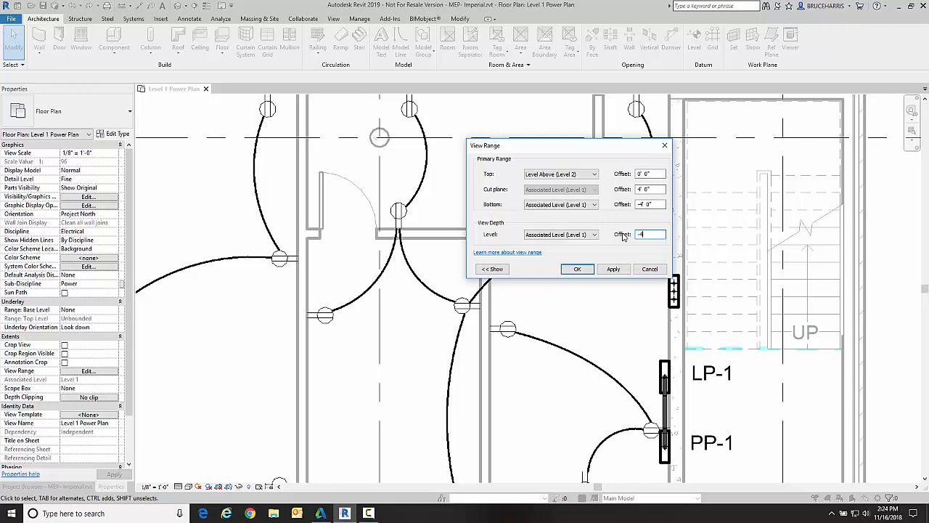
pyautogui.click(578, 269)
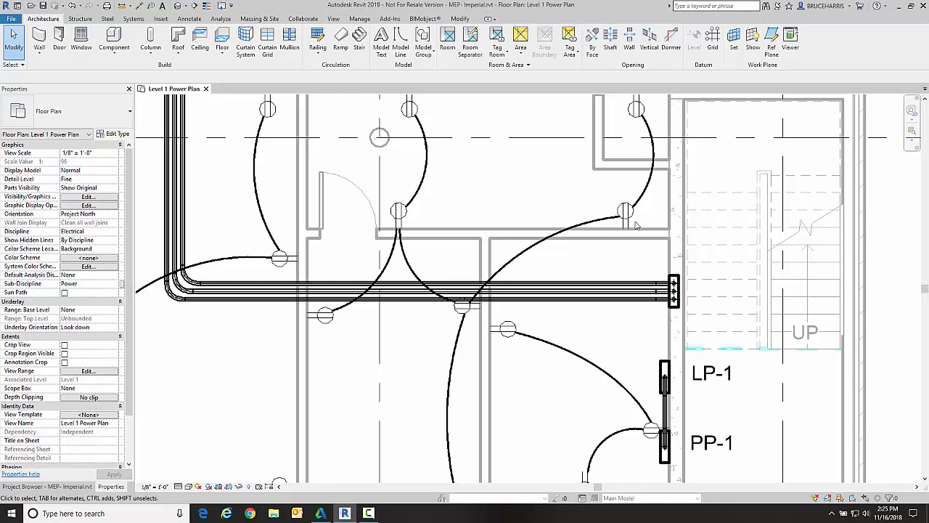
pyautogui.moveTo(482, 267)
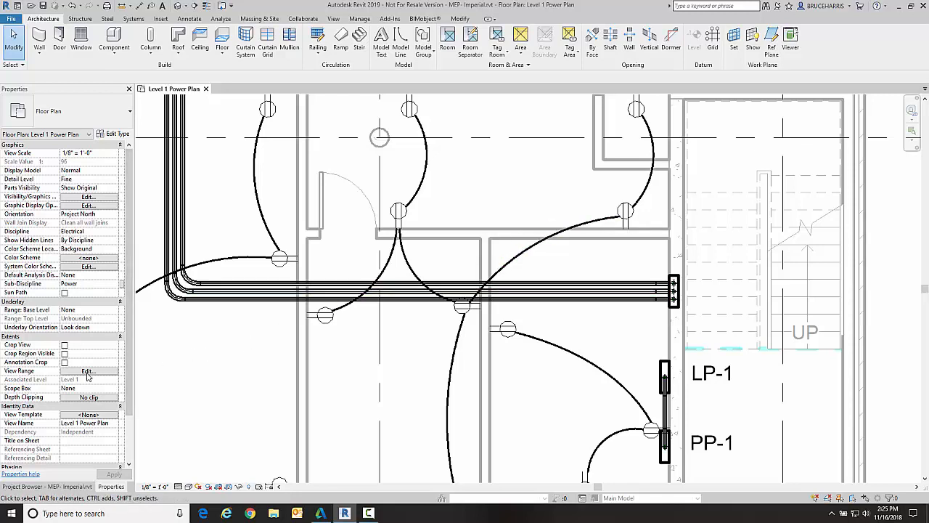
# Raise the View Range Bottom offset back to 0' 0", keeping View Depth at -4' 0"
pyautogui.click(87, 370)
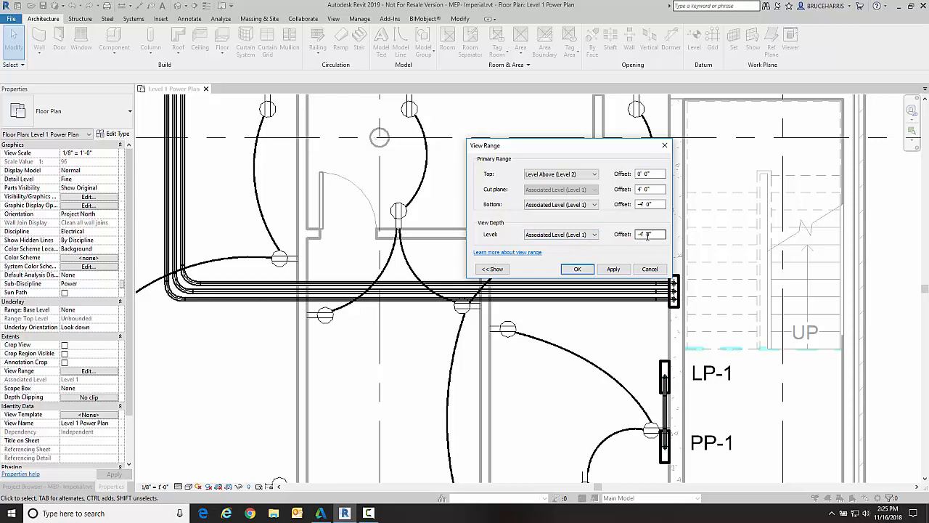
pyautogui.moveTo(651, 216)
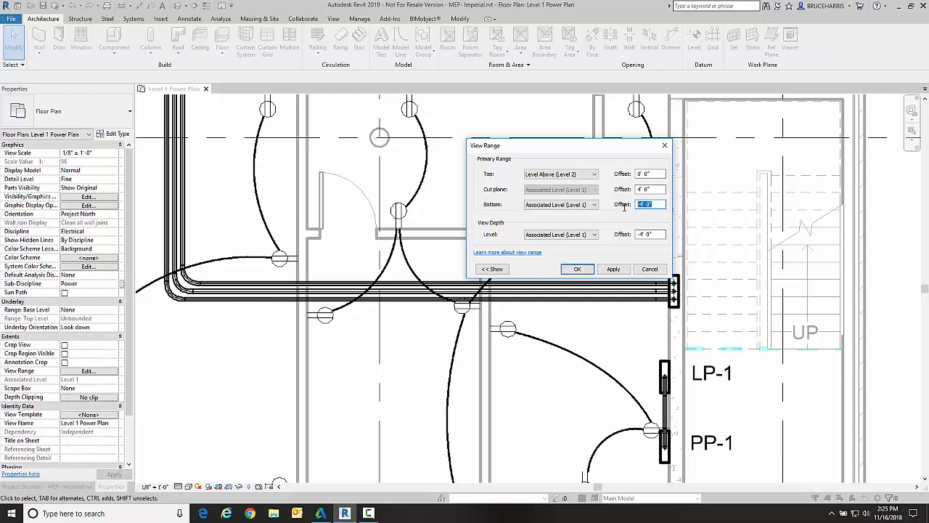
pyautogui.write('0')
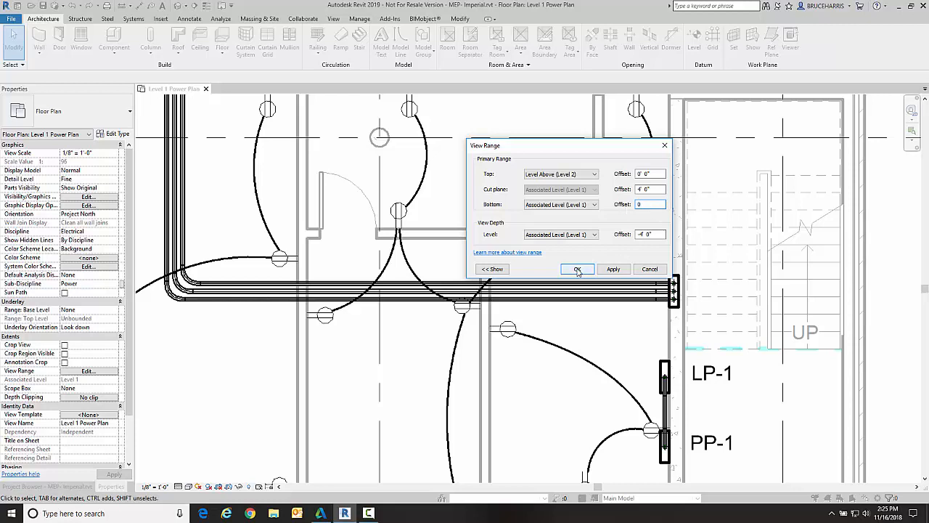
pyautogui.click(578, 268)
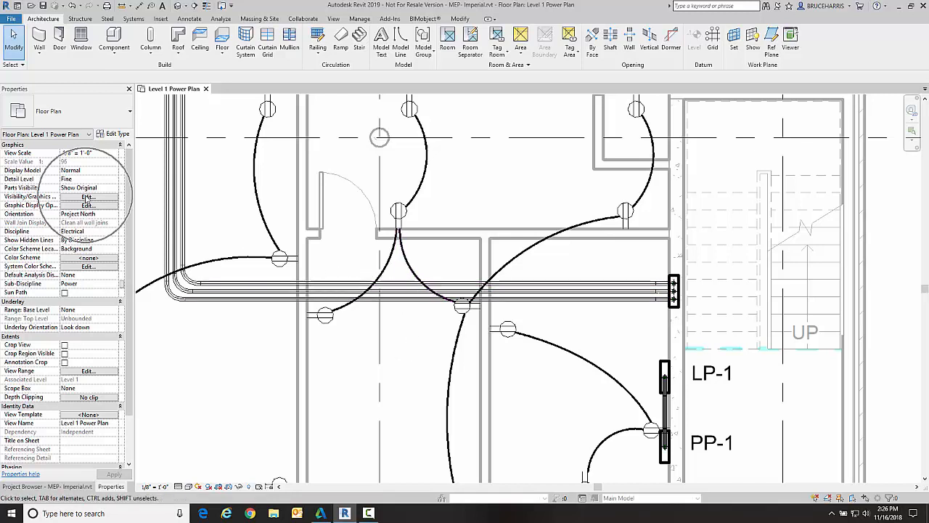
# In Visibility/Graphics Overrides, locate the <Beyond> subcategory under Lines
pyautogui.click(87, 198)
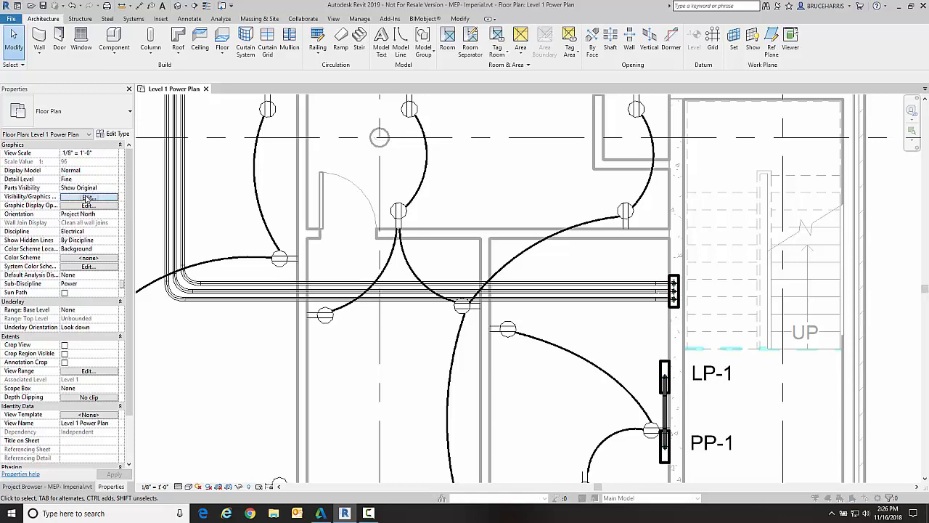
pyautogui.click(87, 198)
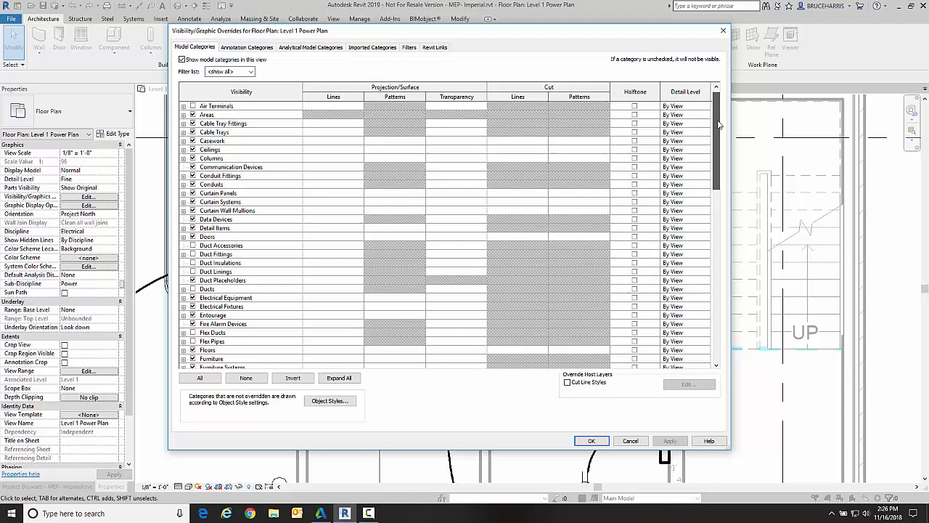
pyautogui.scroll(-3)
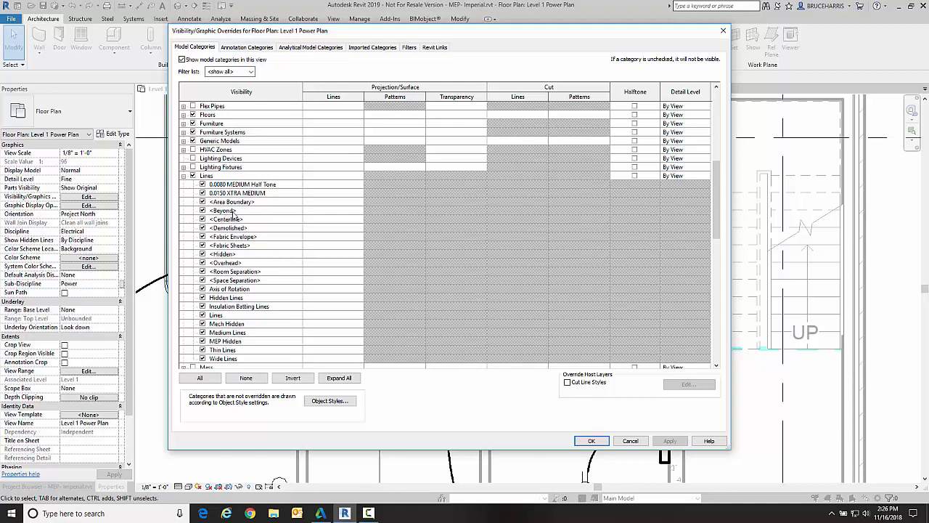
pyautogui.moveTo(328, 217)
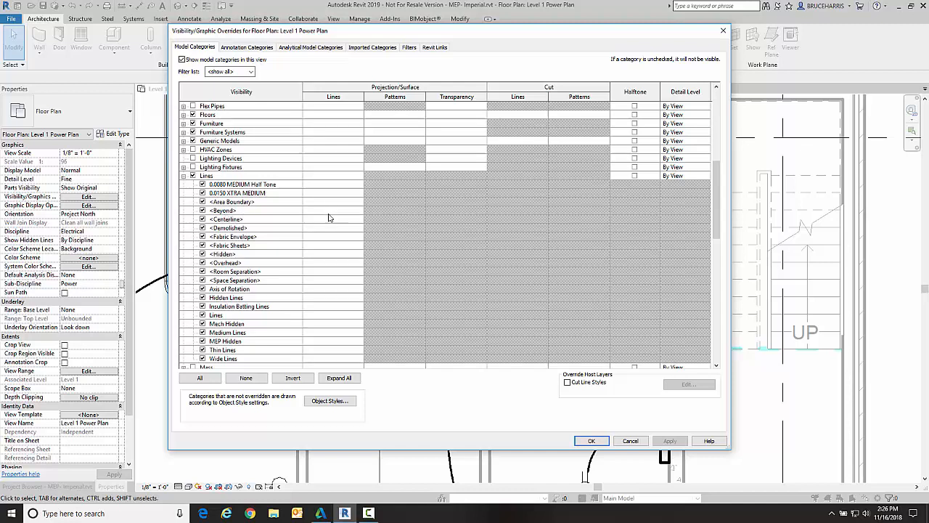
pyautogui.click(225, 211)
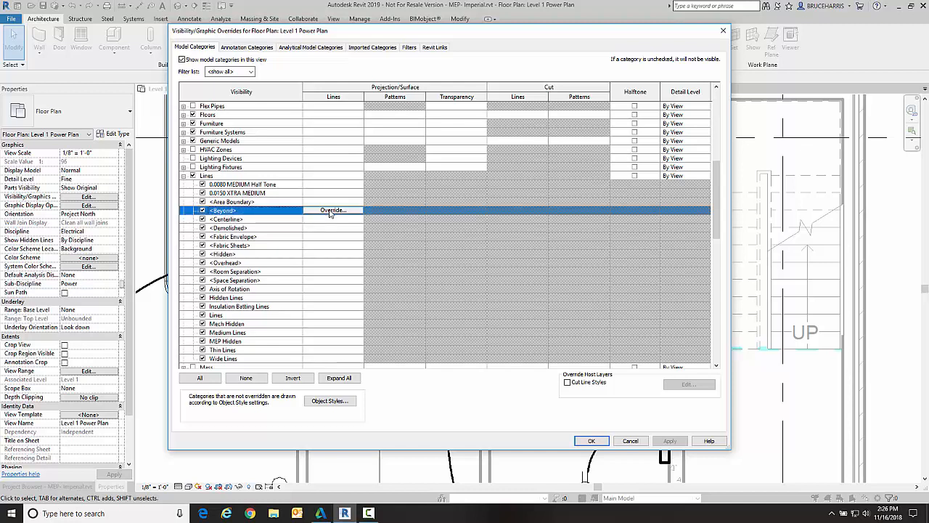
# Override the <Beyond> line pattern to Dash 1/8" and apply it to the plan
pyautogui.click(331, 210)
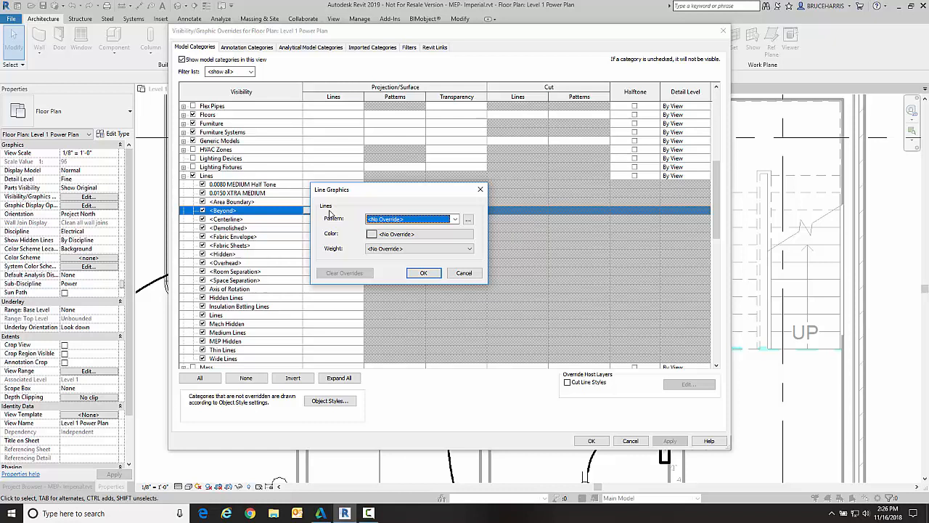
pyautogui.click(456, 219)
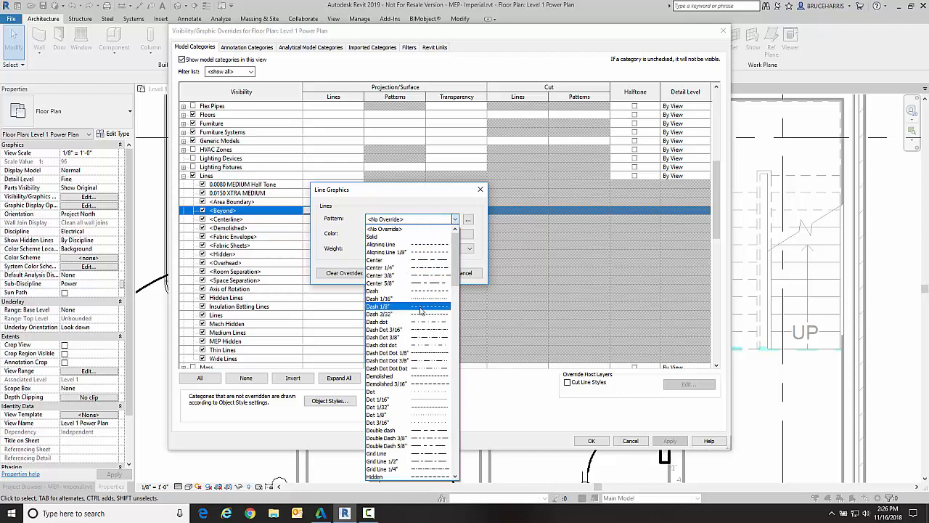
pyautogui.click(378, 305)
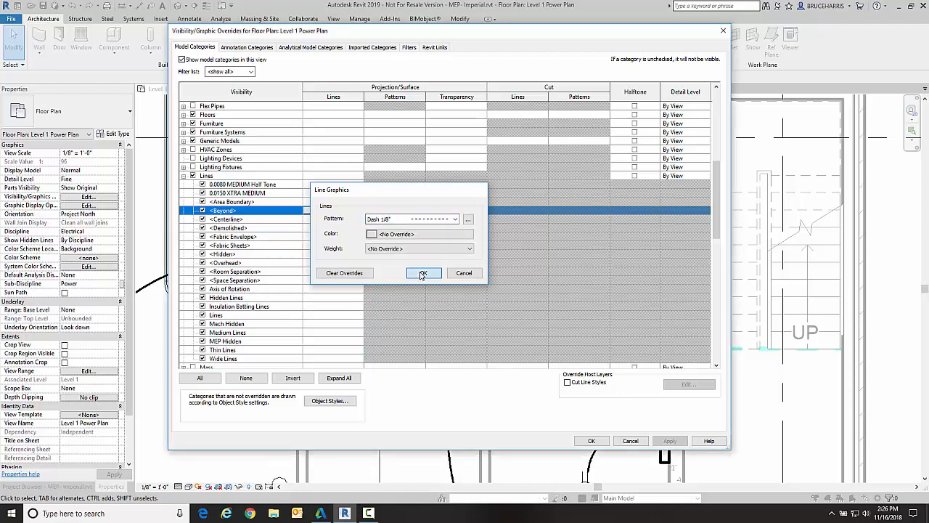
pyautogui.click(424, 273)
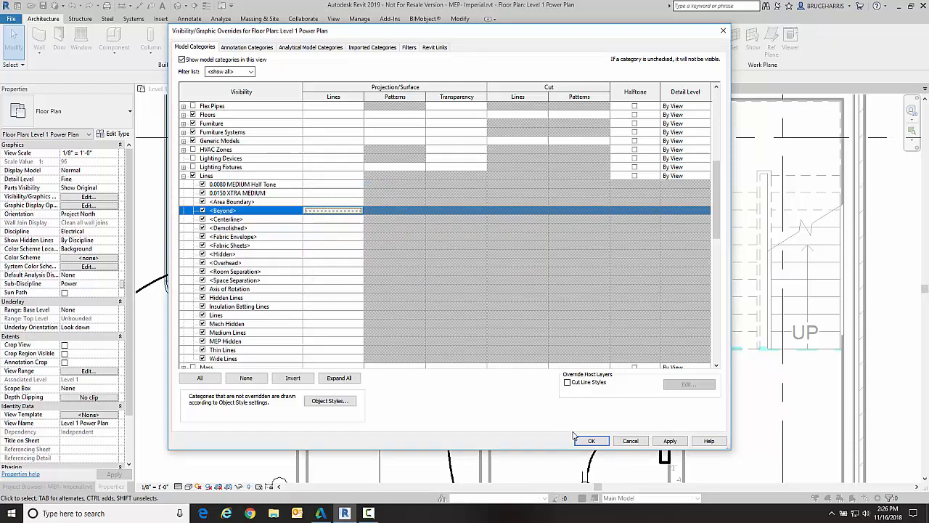
pyautogui.click(591, 442)
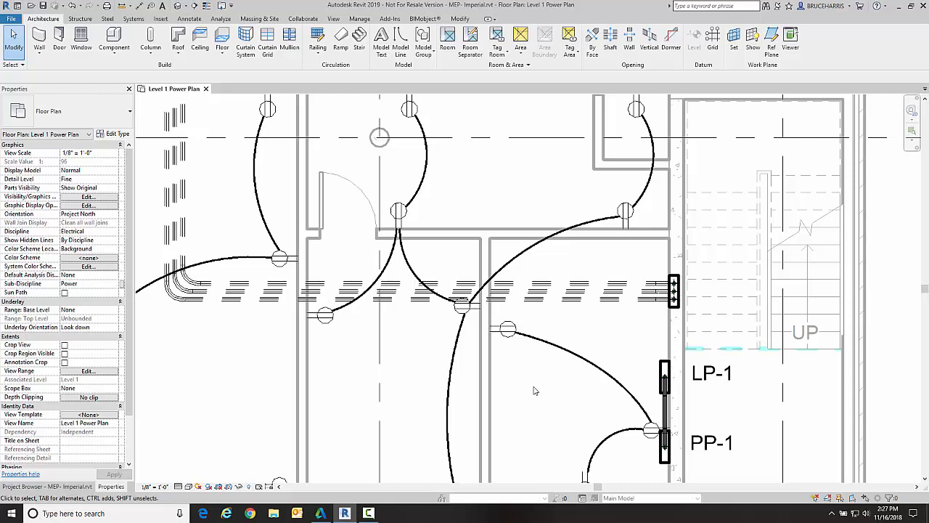
pyautogui.moveTo(93, 371)
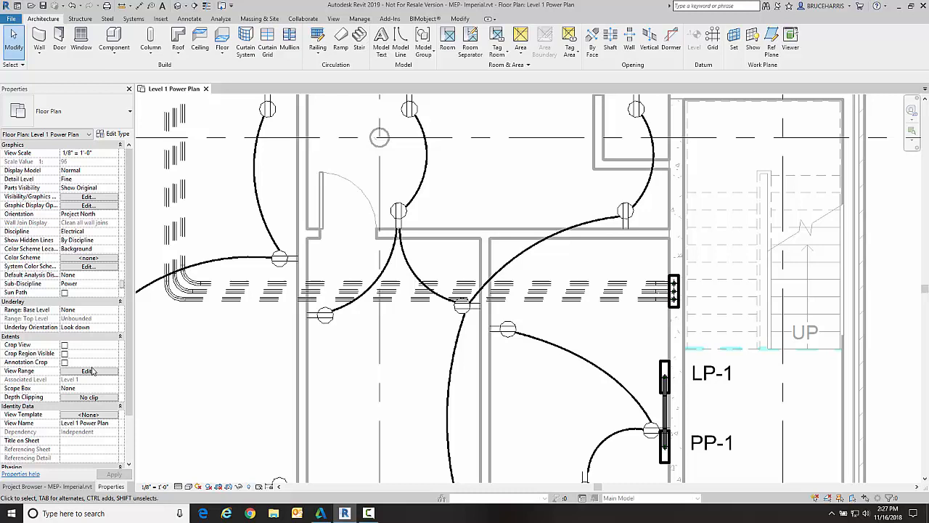
# Lower the View Range Bottom offset and apply it to compare the conduit display
pyautogui.click(87, 370)
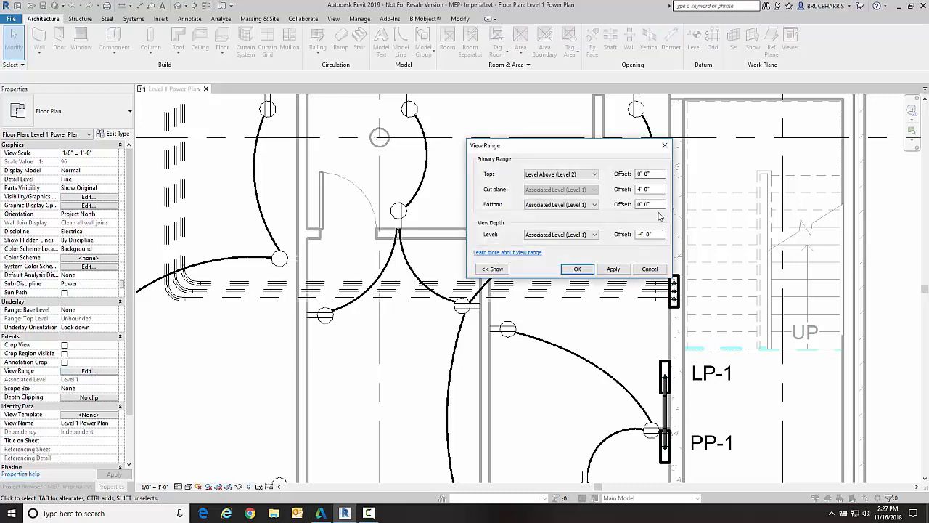
pyautogui.click(648, 203)
pyautogui.write('-4')
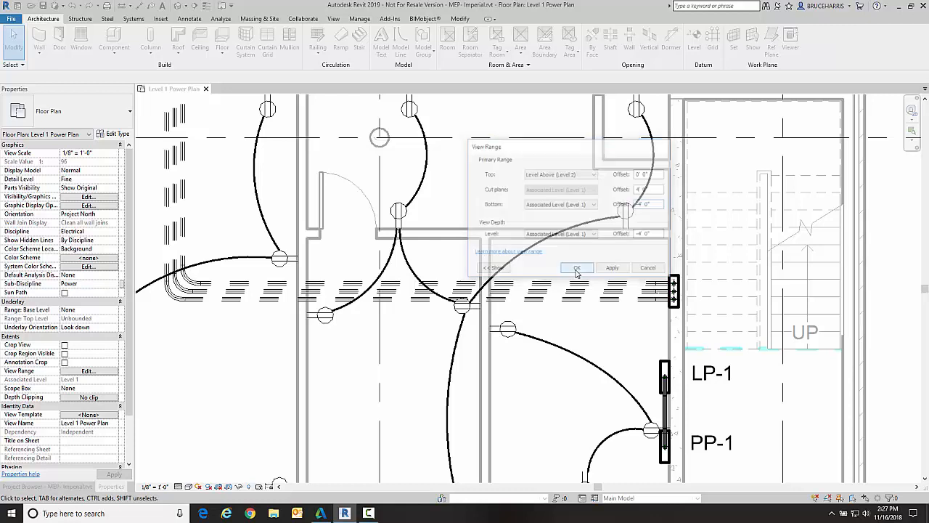
pyautogui.click(578, 267)
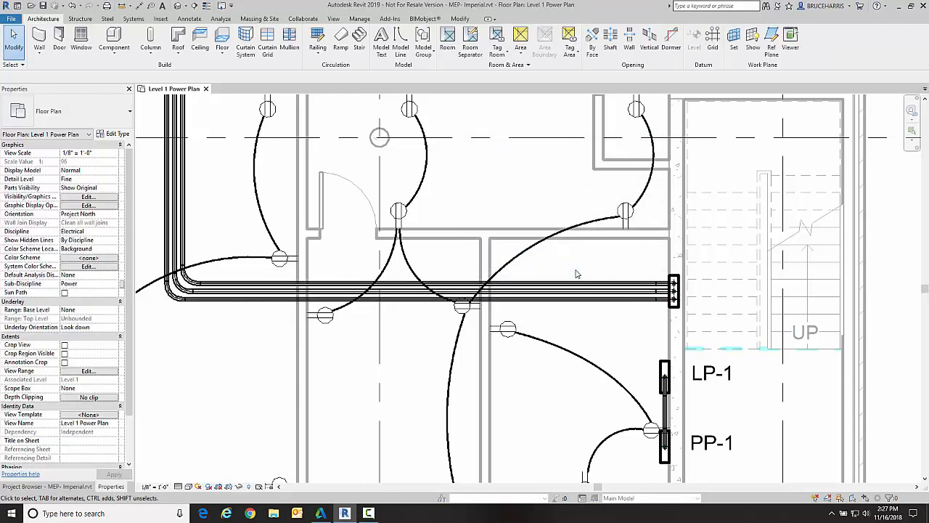
pyautogui.click(323, 316)
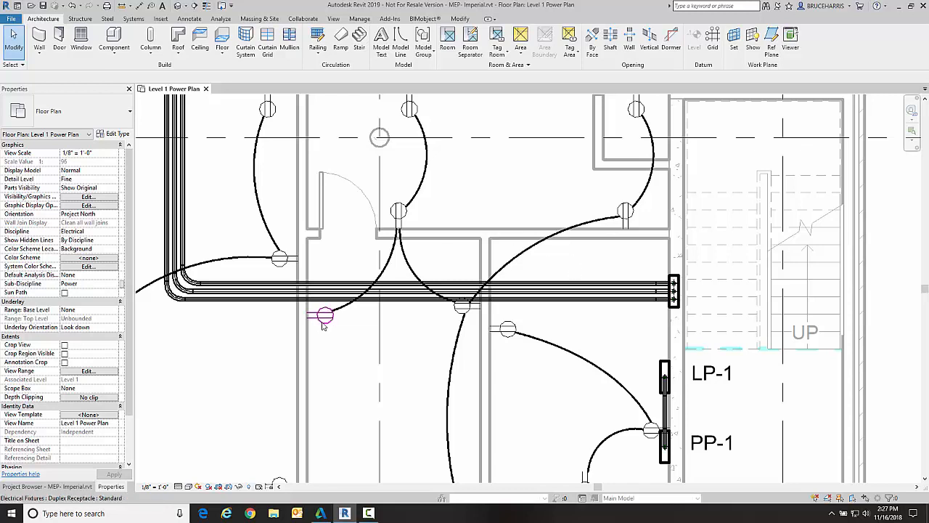
# Return the View Range Bottom offset to 0 so the conduit draws as dashed Beyond lines
pyautogui.click(88, 370)
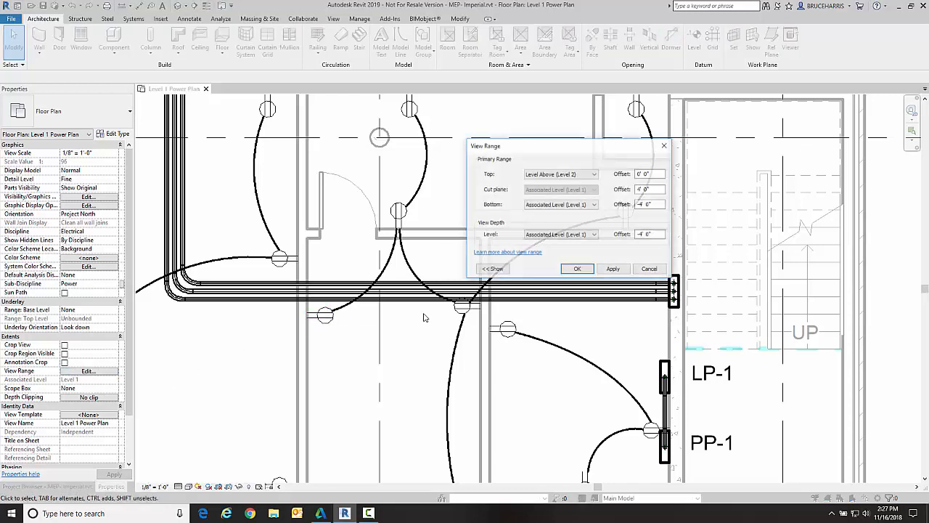
pyautogui.click(647, 204)
pyautogui.write('0')
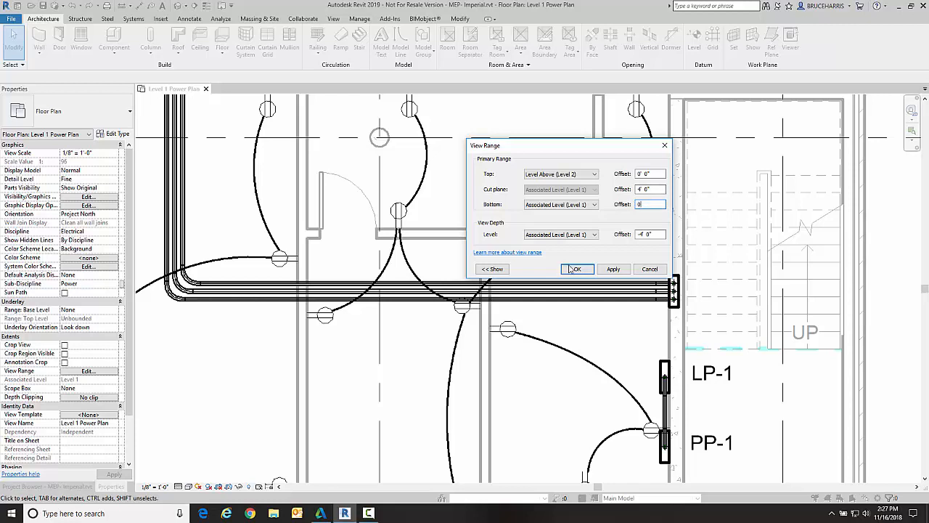
pyautogui.click(576, 269)
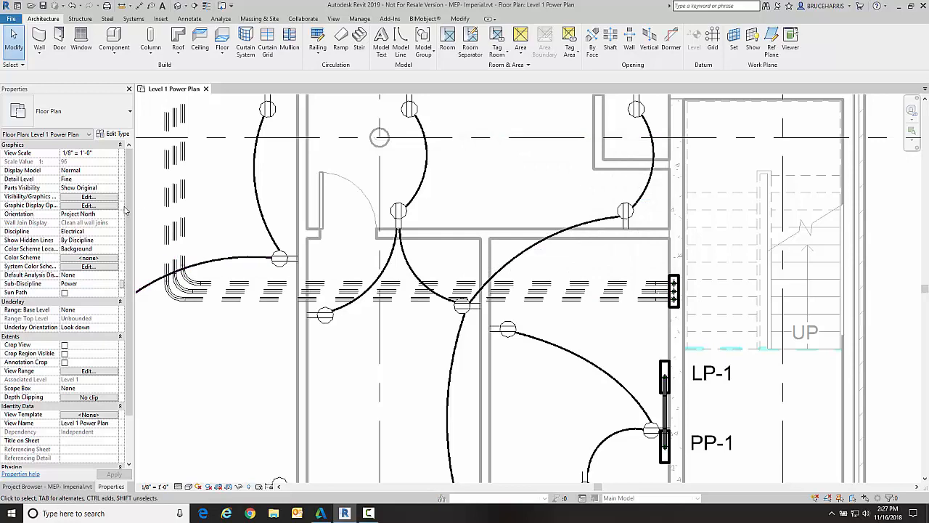
# Change the <Beyond> line override to a finer dash pattern and apply it to the plan
pyautogui.click(87, 197)
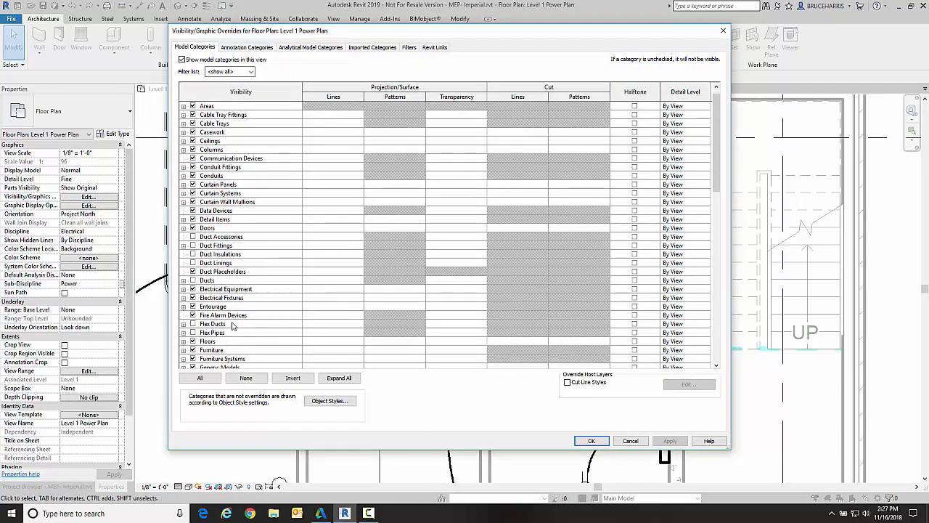
pyautogui.scroll(-3)
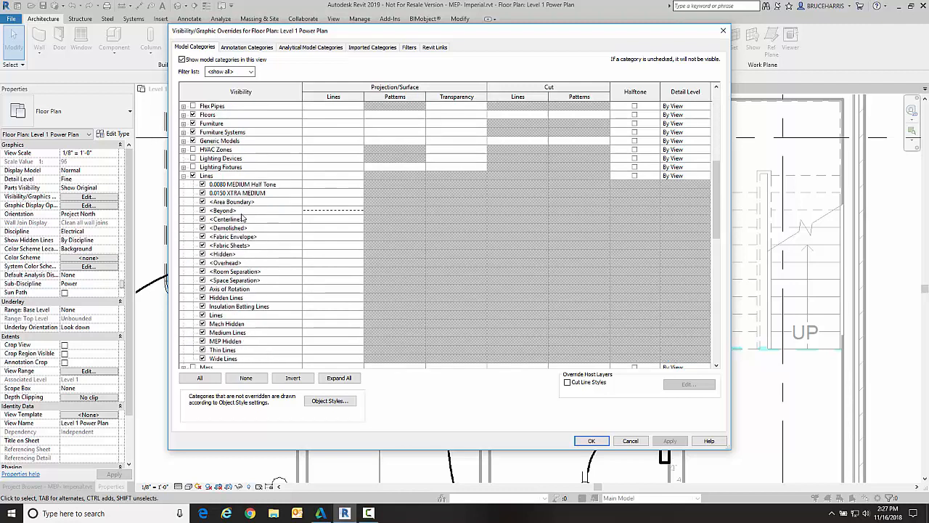
pyautogui.click(334, 211)
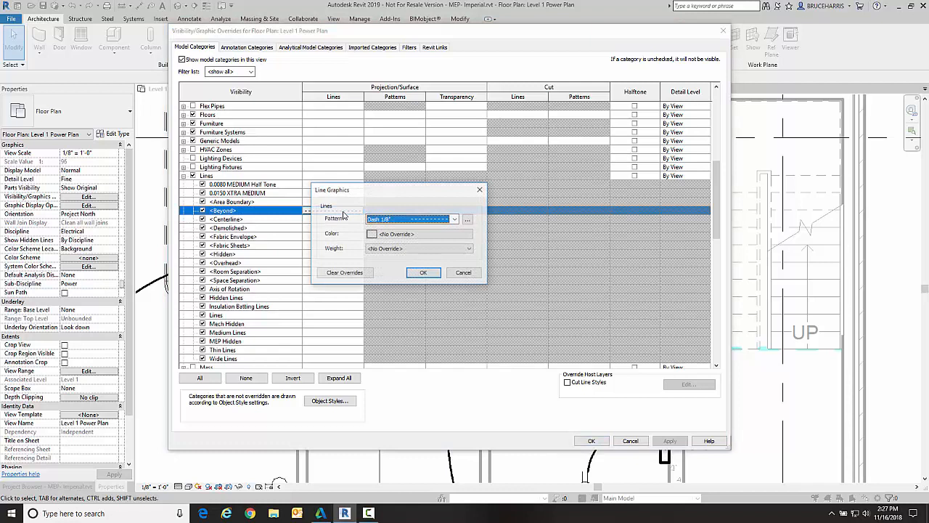
pyautogui.click(454, 219)
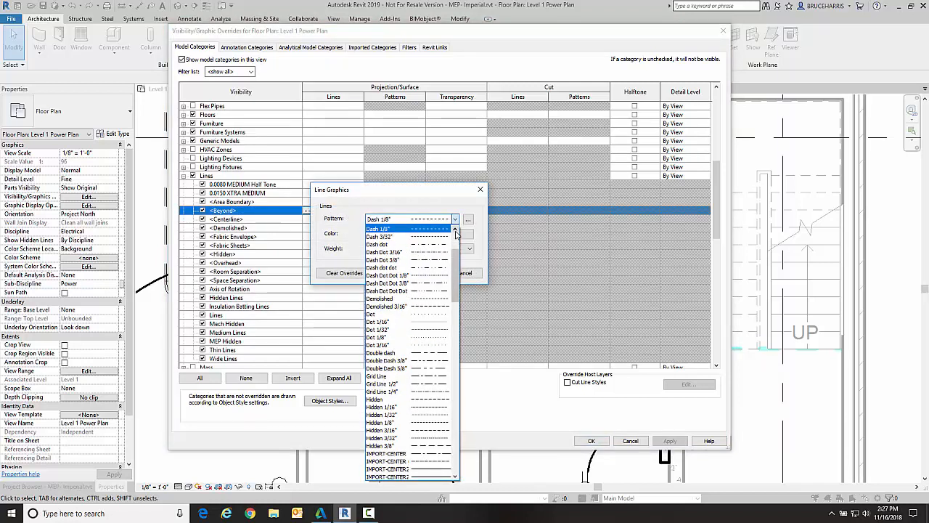
pyautogui.click(404, 236)
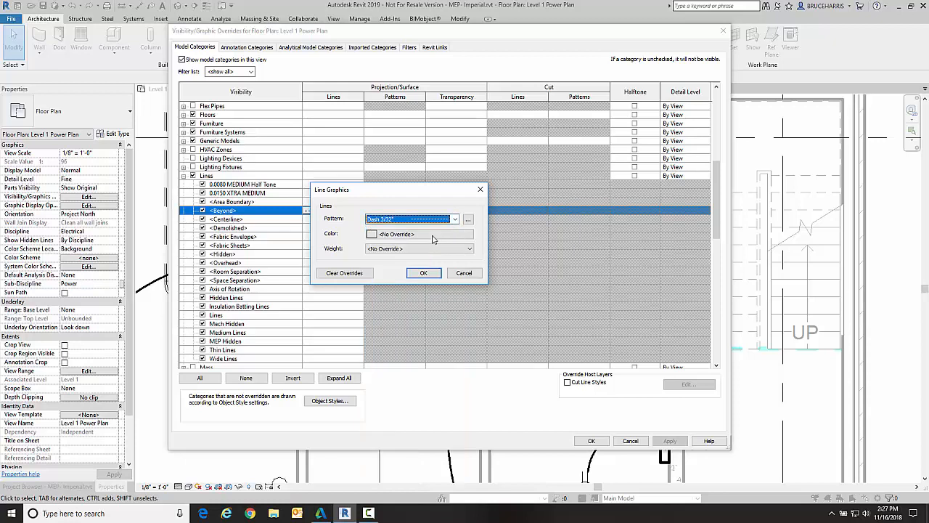
pyautogui.click(424, 273)
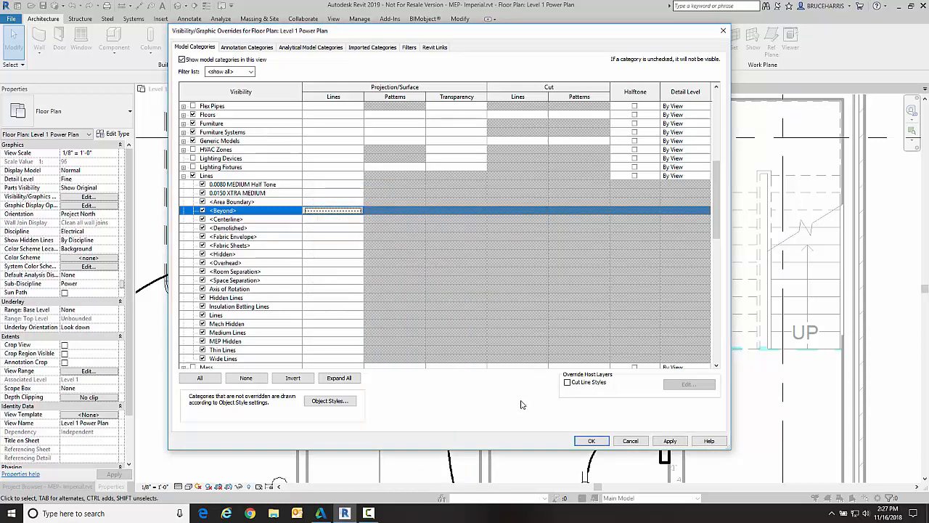
pyautogui.click(591, 441)
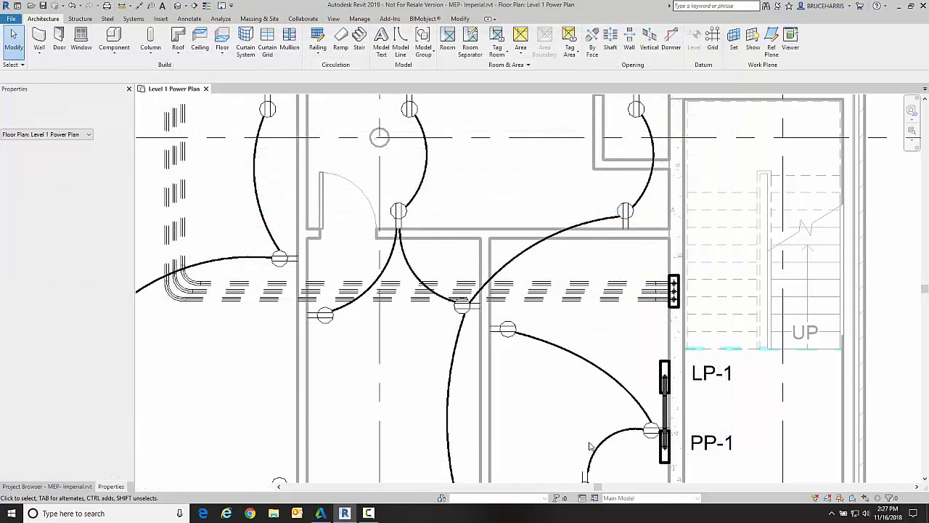